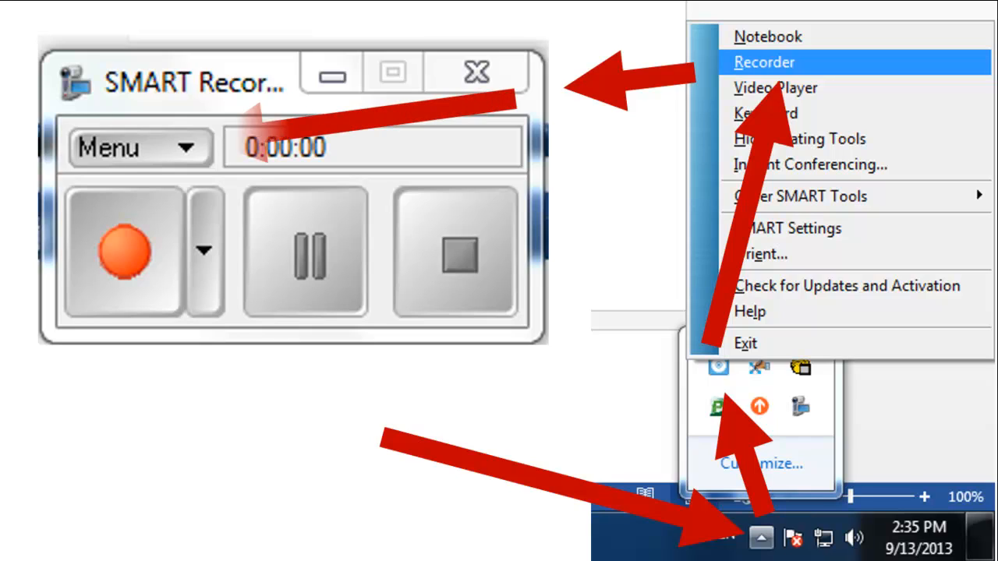
# Show the SMART Recorder Menu list with Options, Help and Share Recording
pyautogui.click(139, 147)
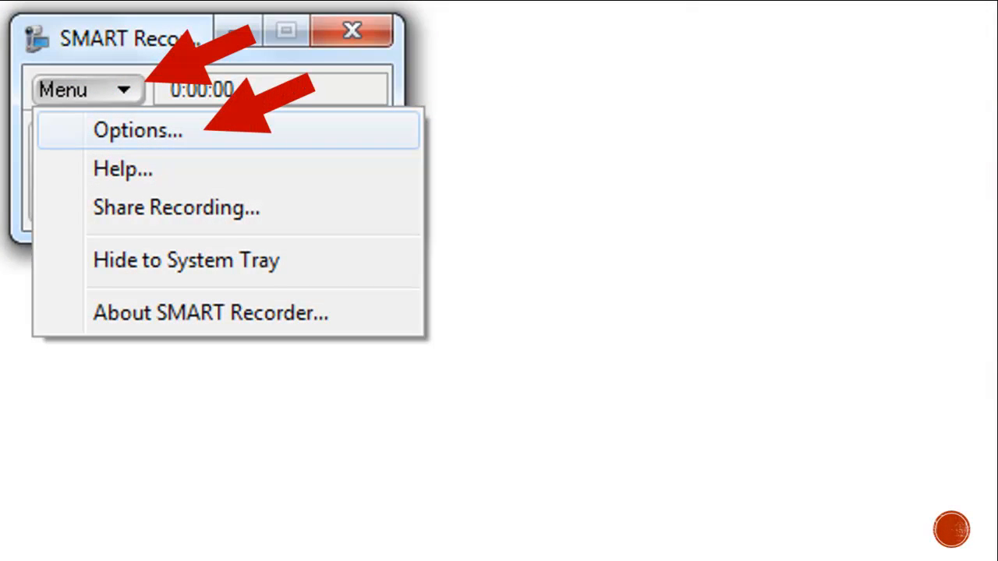
# Open Options with High recording quality and view the Video Format set to AVI
pyautogui.click(138, 131)
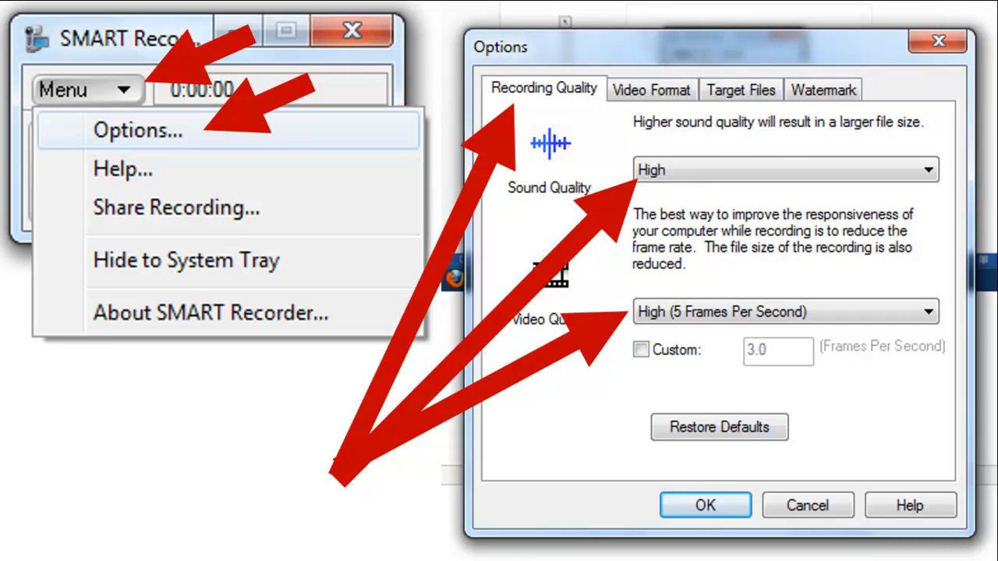
pyautogui.click(640, 77)
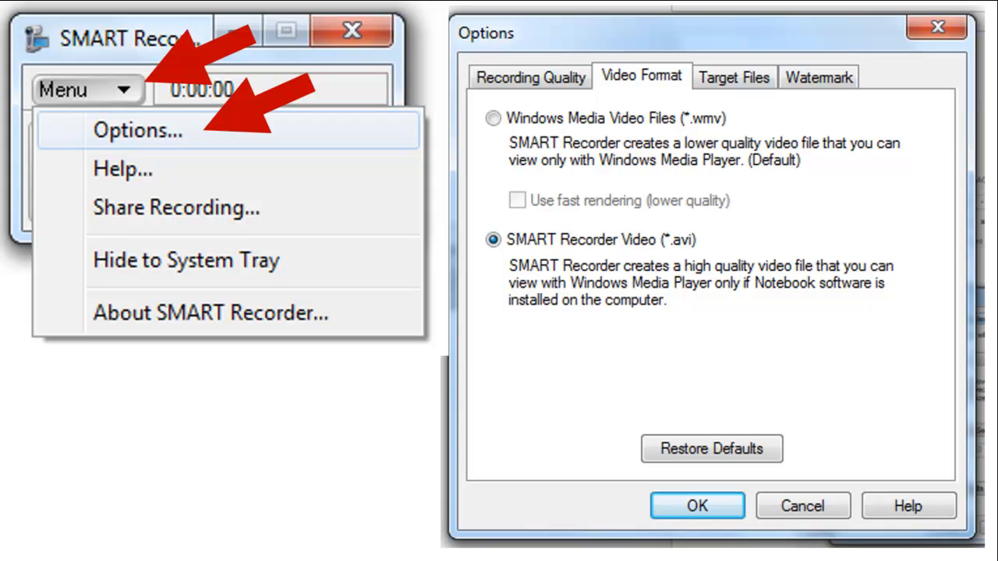